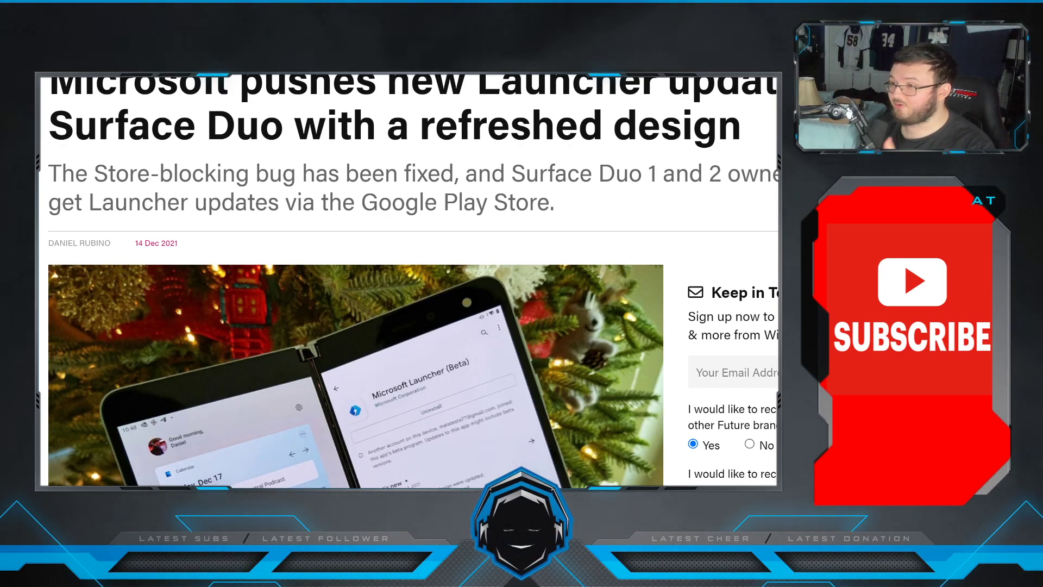
# Scroll past the headline so the Surface Duo Launcher hero photo fills the view
pyautogui.scroll(3)
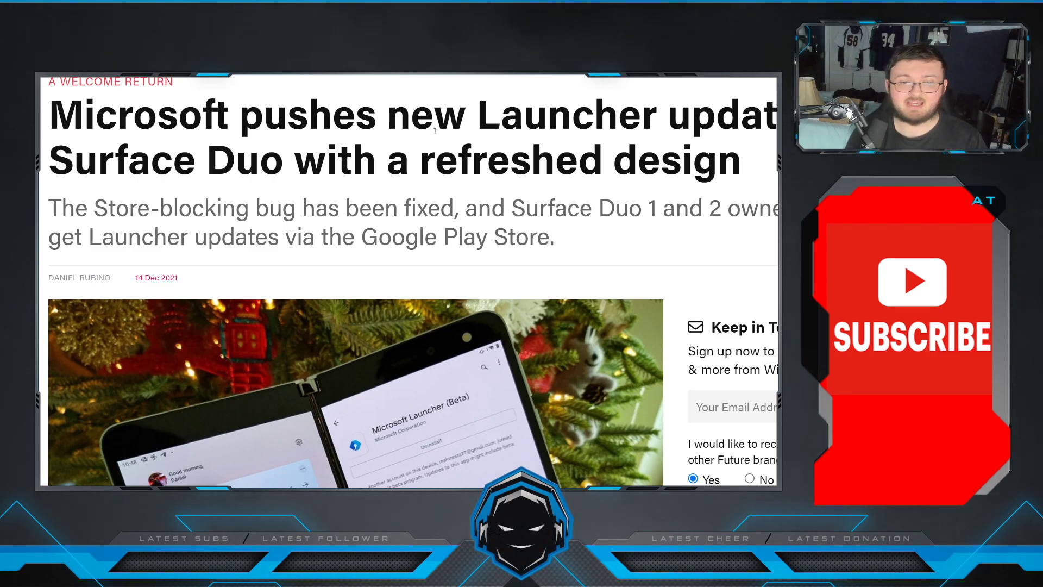
pyautogui.scroll(-3)
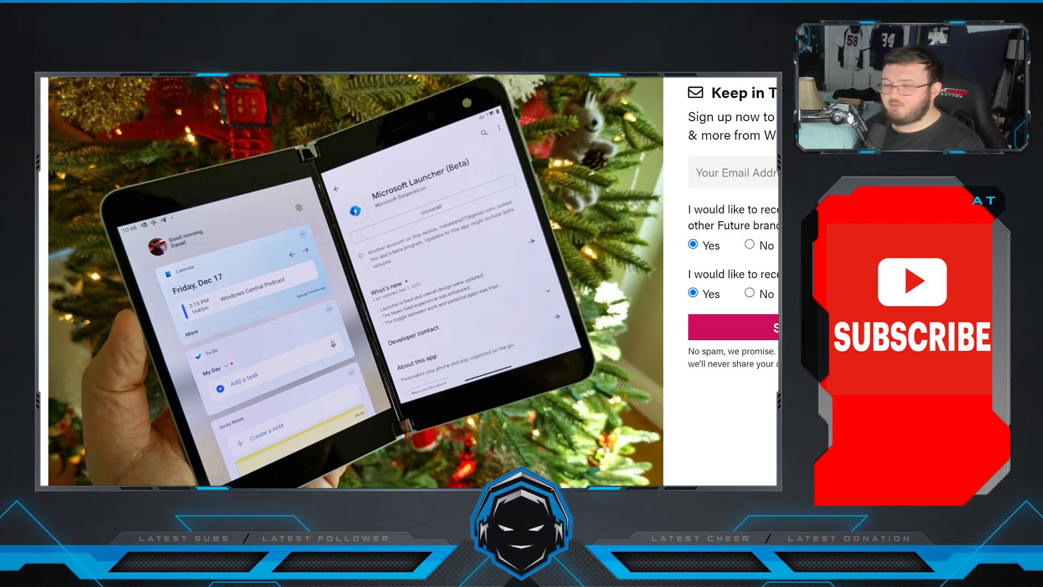
# Scroll past the caption and 'What you need to know' box to the paused-updates paragraph
pyautogui.scroll(-3)
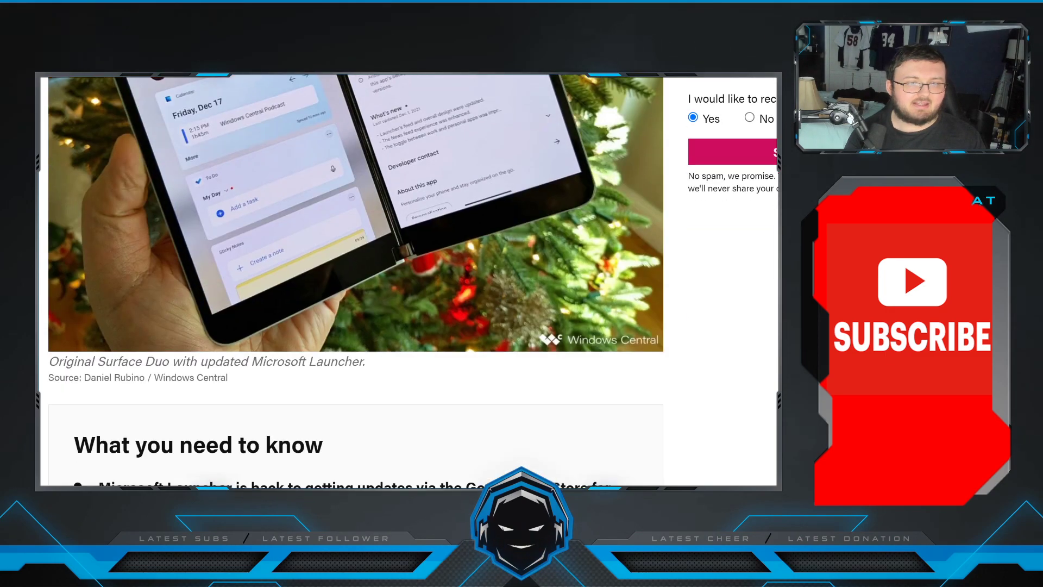
pyautogui.scroll(-3)
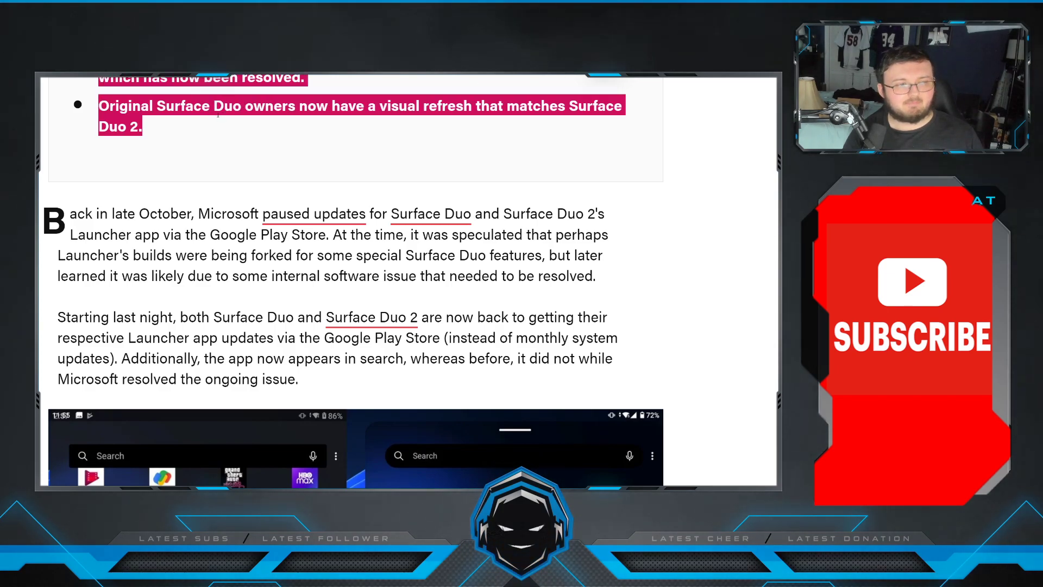
# Clear the text selection and settle on the new-versus-original app drawer comparison screenshot
pyautogui.click(452, 203)
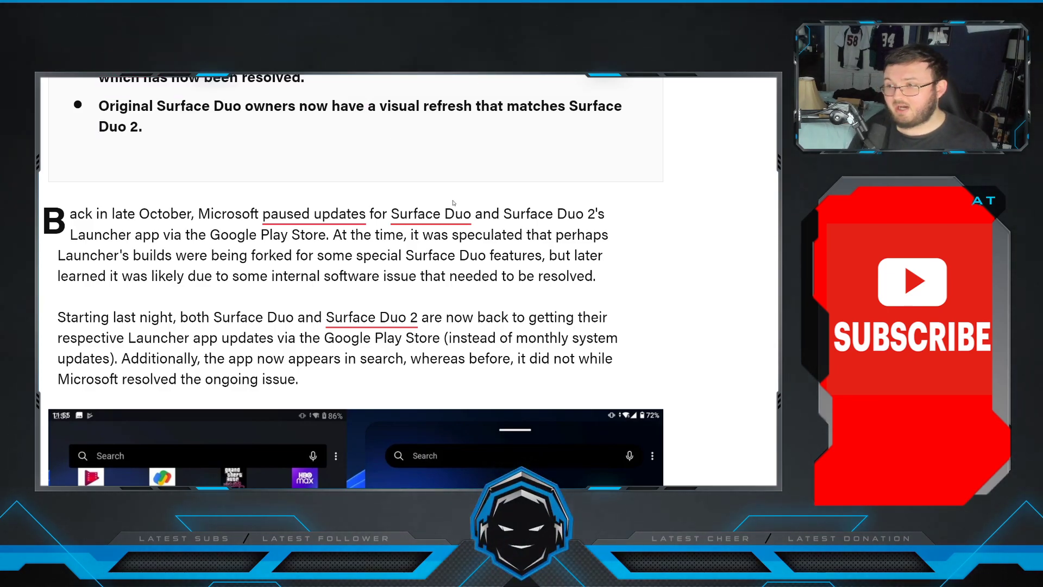
pyautogui.scroll(-3)
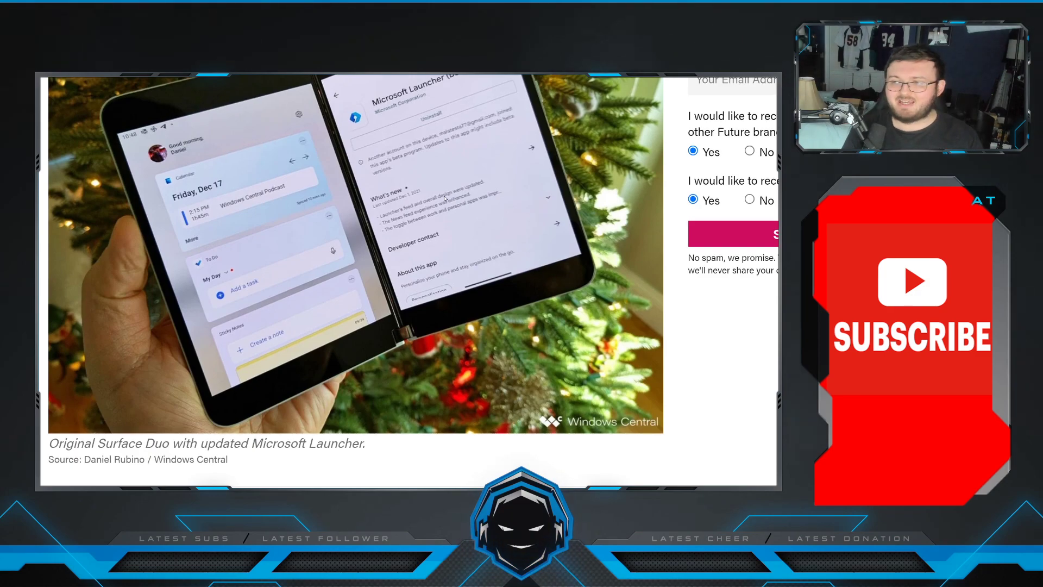
pyautogui.scroll(3)
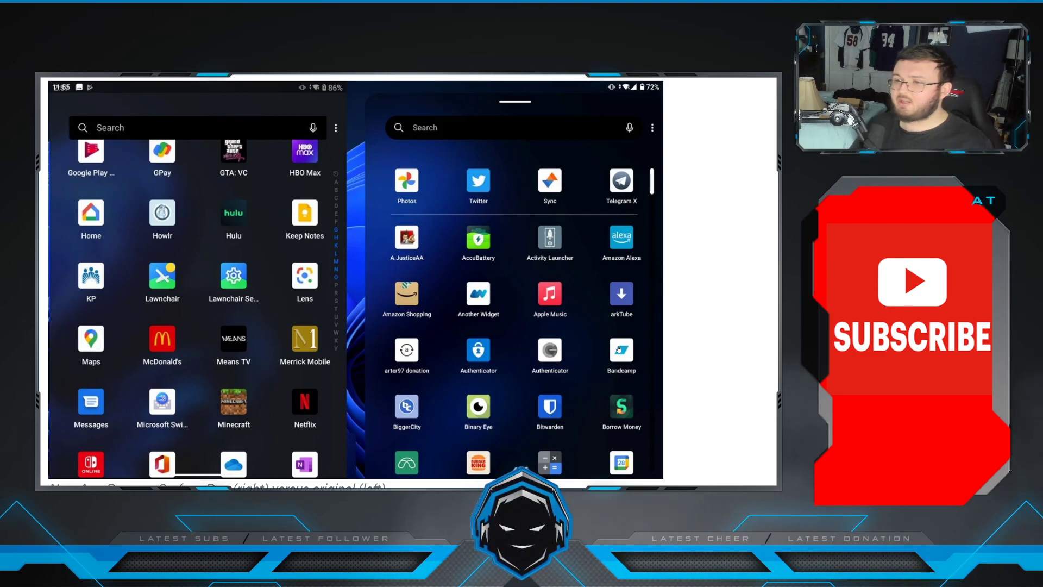
# Scroll past the app-drawer screenshot to the Launcher beta changelog list and Android 11 paragraph
pyautogui.scroll(-3)
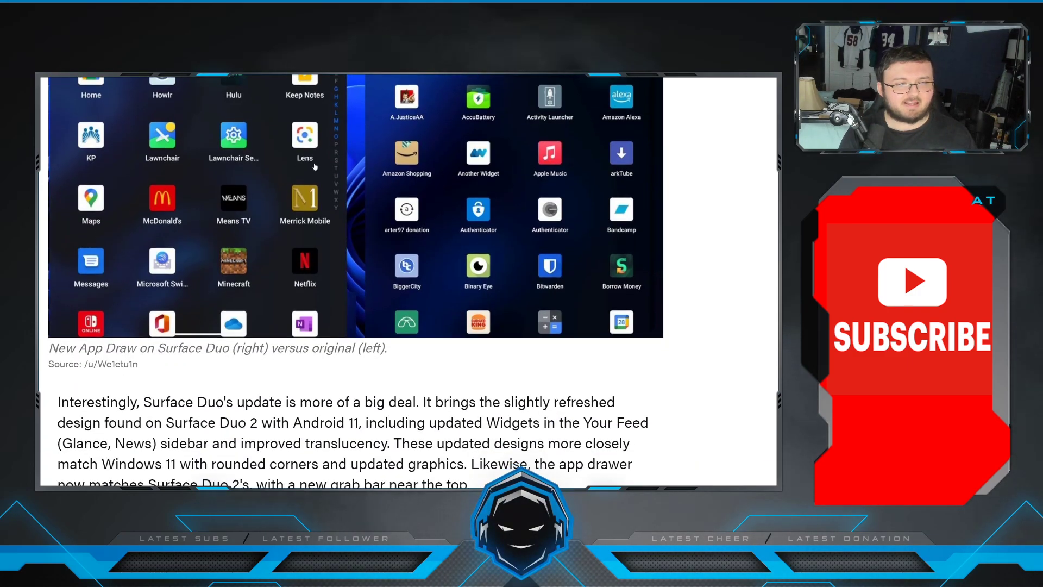
pyautogui.scroll(-3)
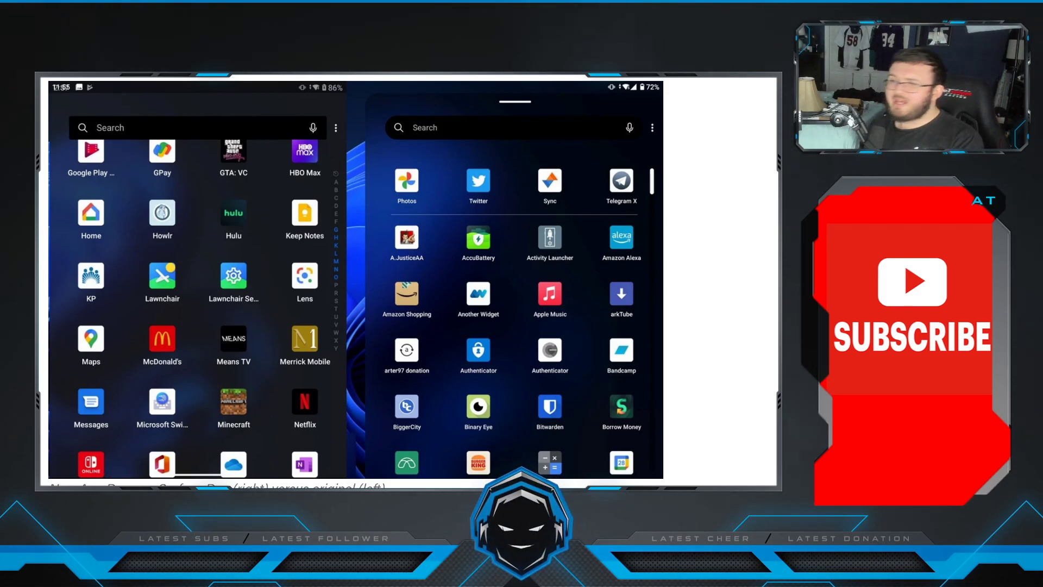
pyautogui.scroll(-3)
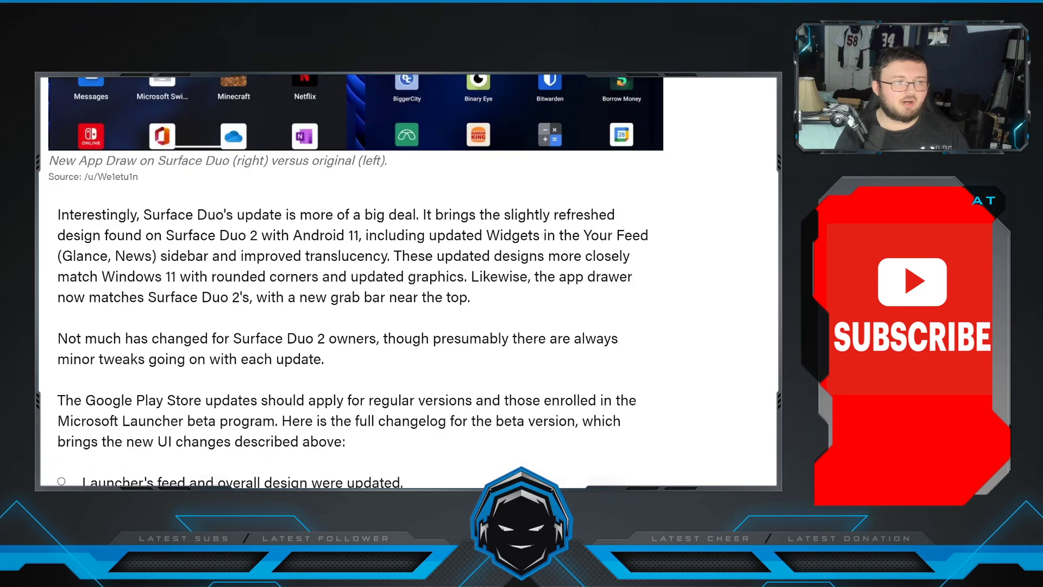
pyautogui.scroll(-3)
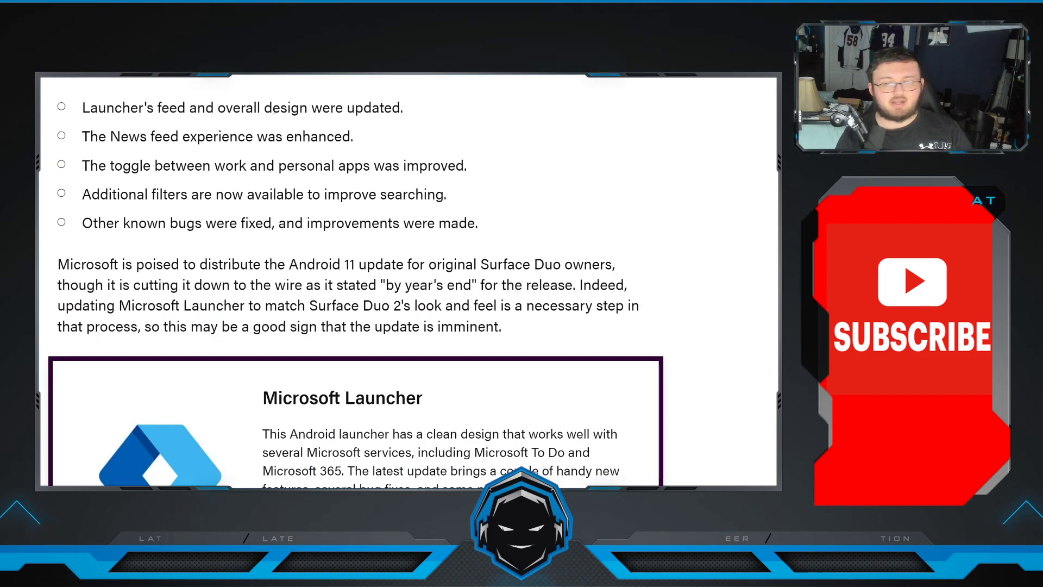
pyautogui.scroll(3)
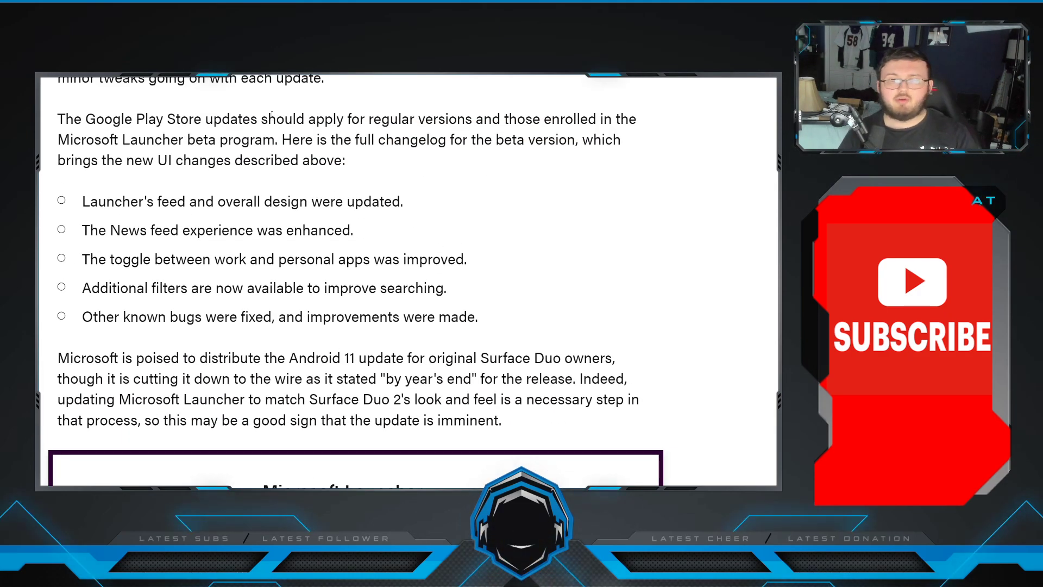